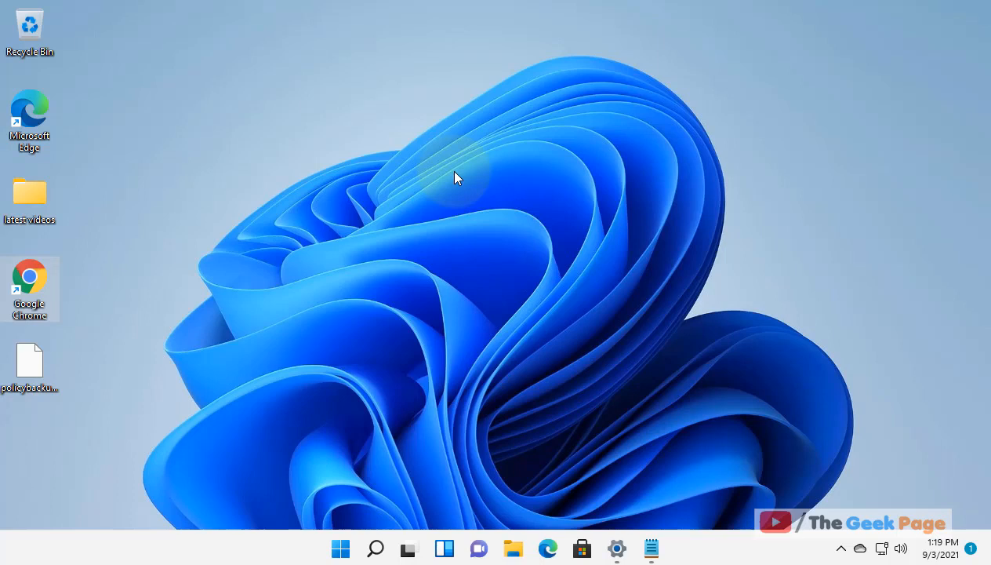
mouse_move(527, 391)
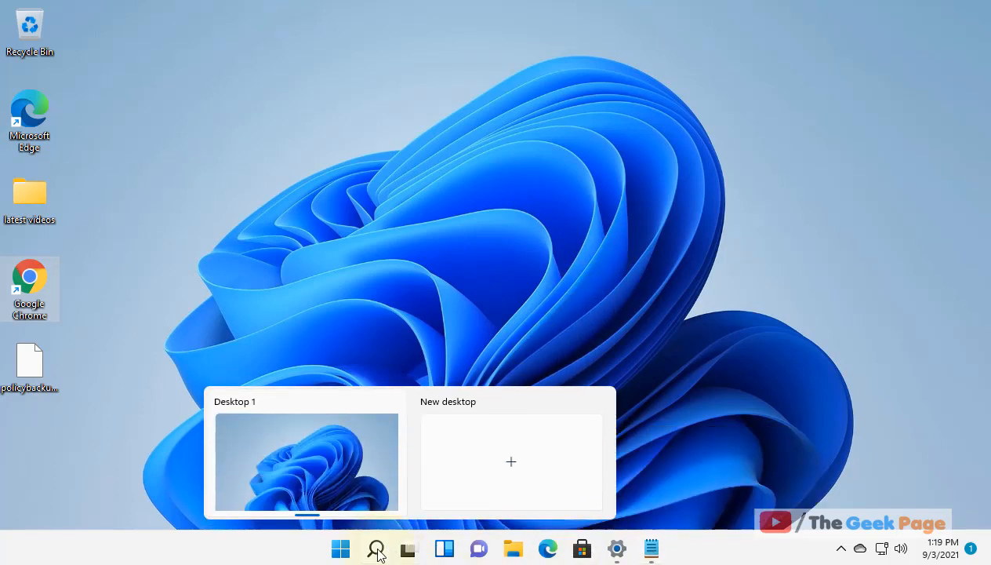
text(notepad)
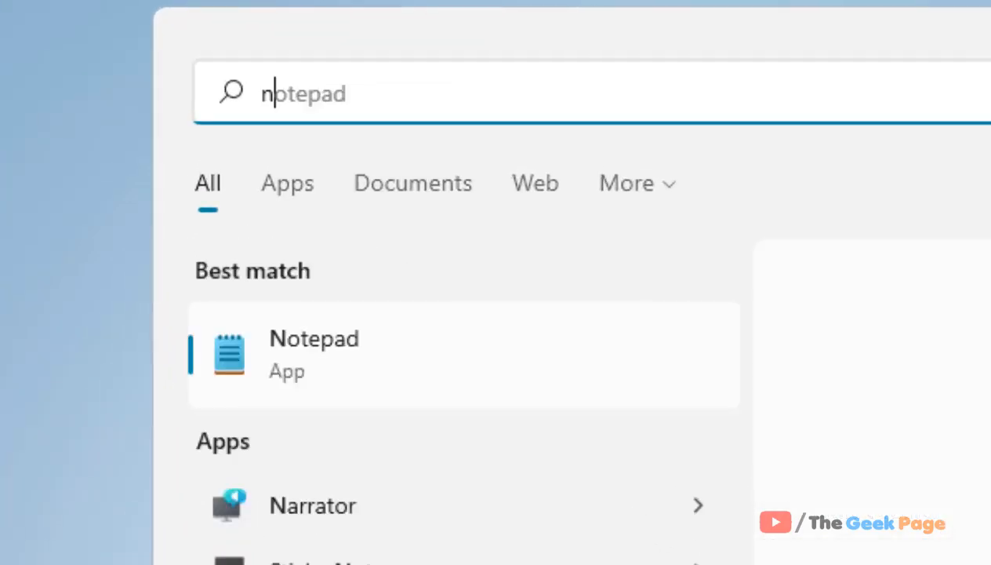
click(314, 353)
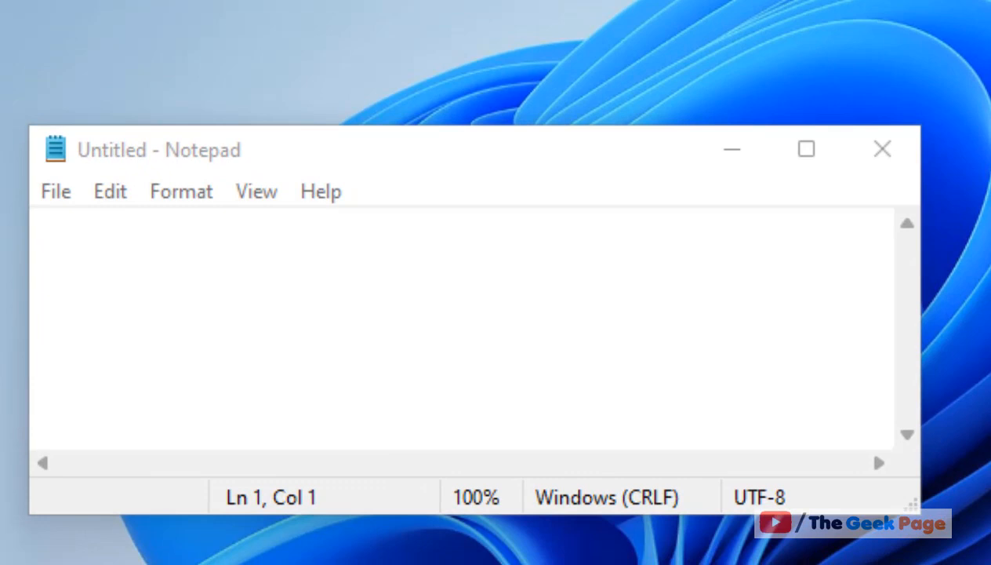
text(@echo off)
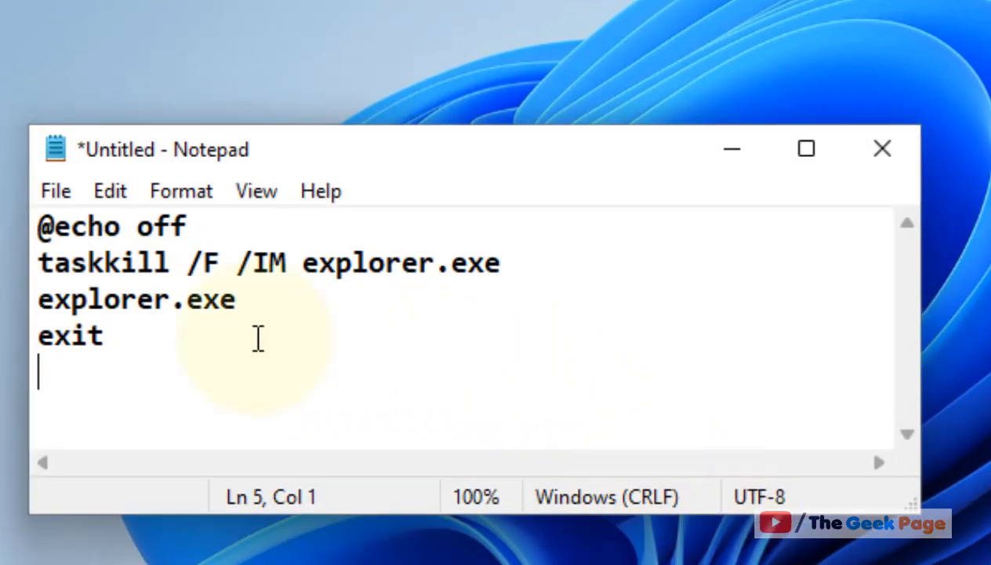
right_click(117, 259)
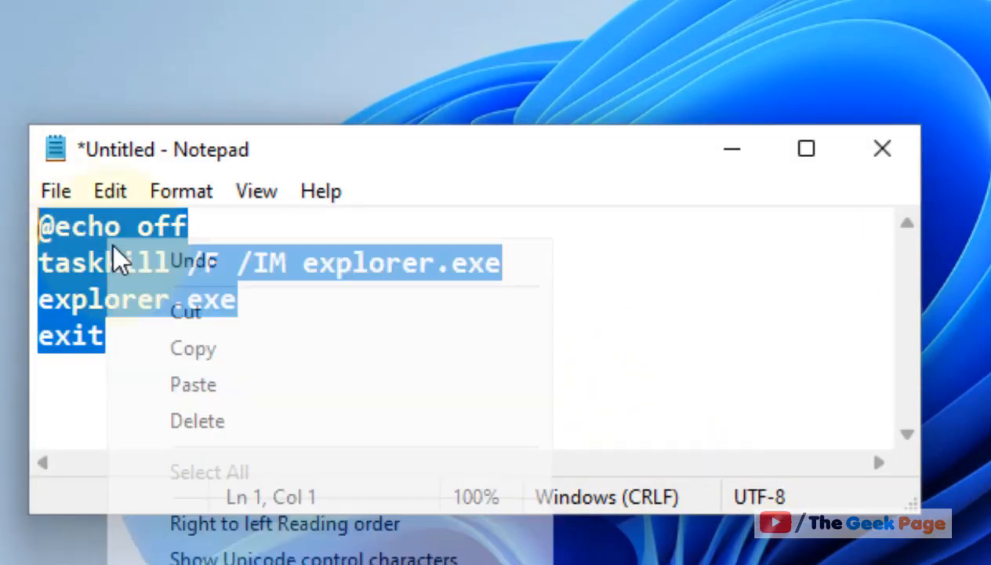
click(141, 336)
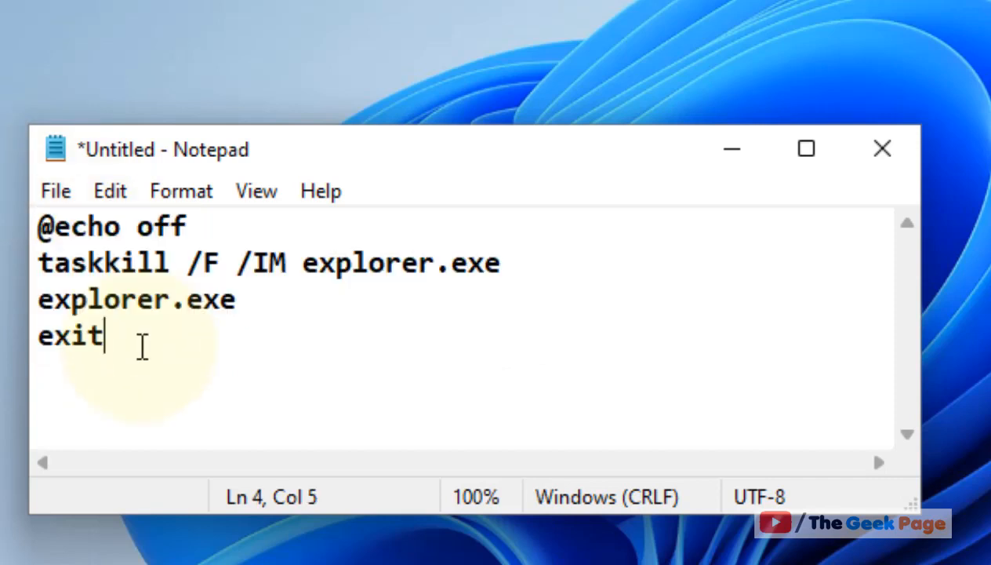
key(ctrl+a)
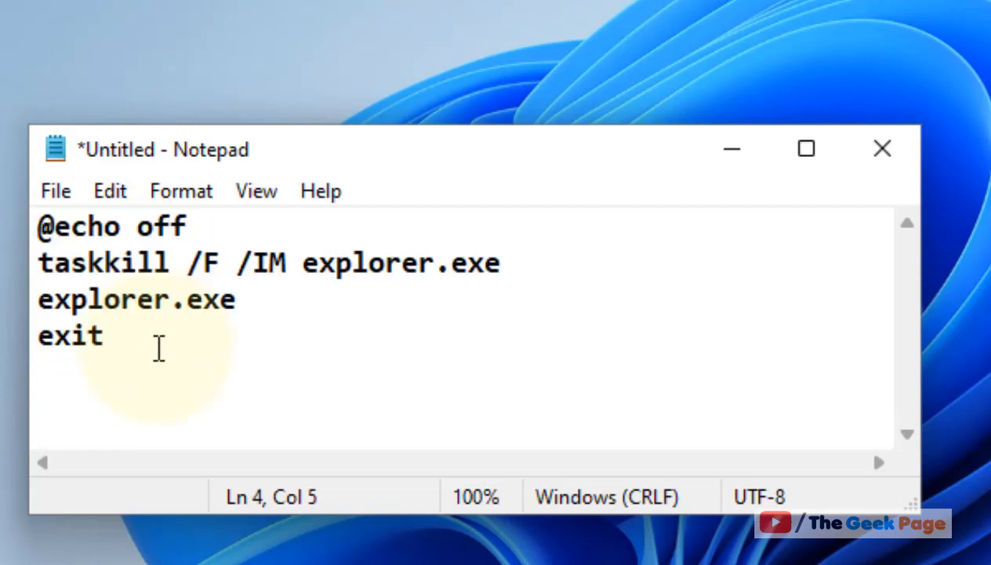
key(ctrl+a)
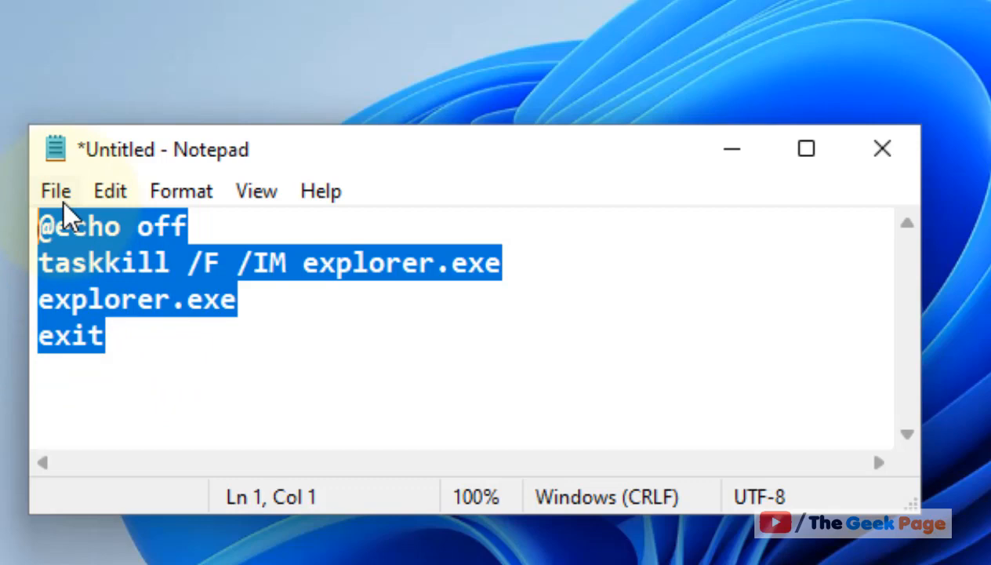
Save the script to the desktop as watermark.bat with file type All Files
click(54, 190)
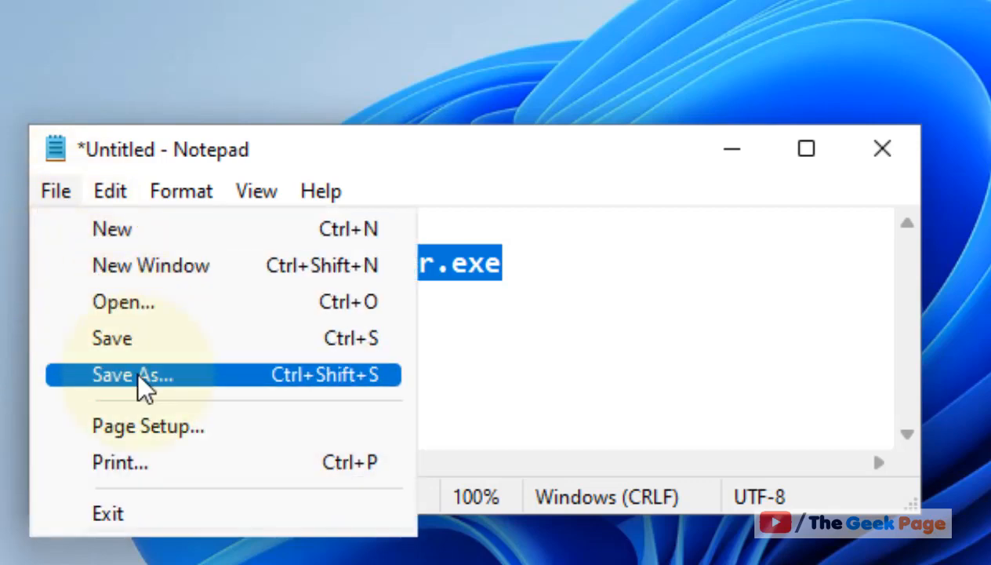
click(132, 375)
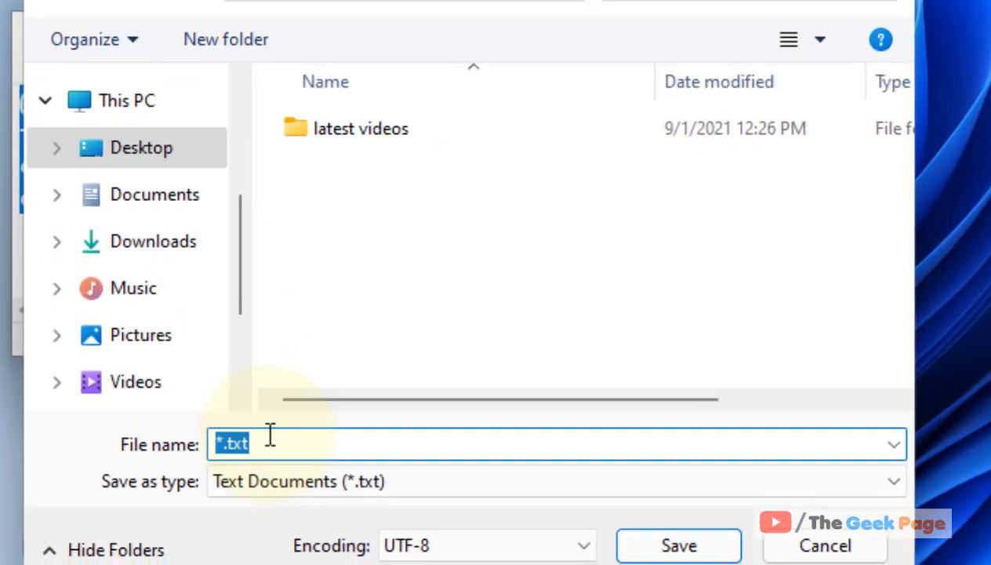
text(remo)
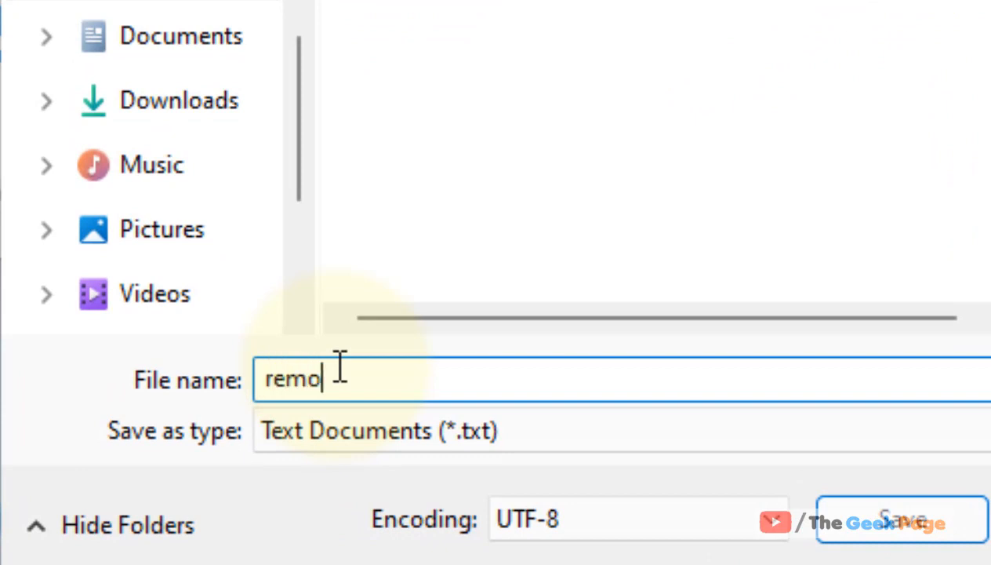
key(ctrl+a)
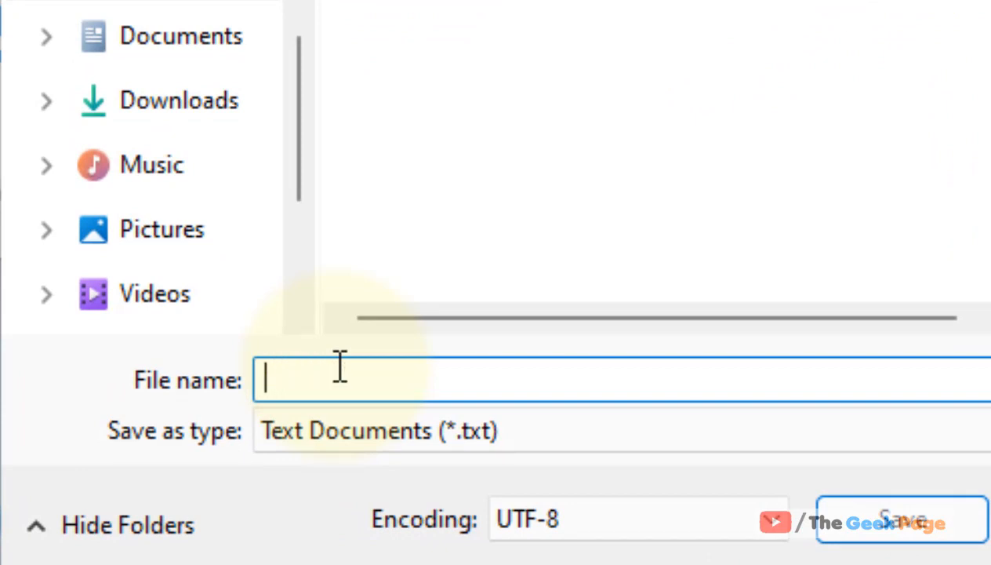
text(watermark)
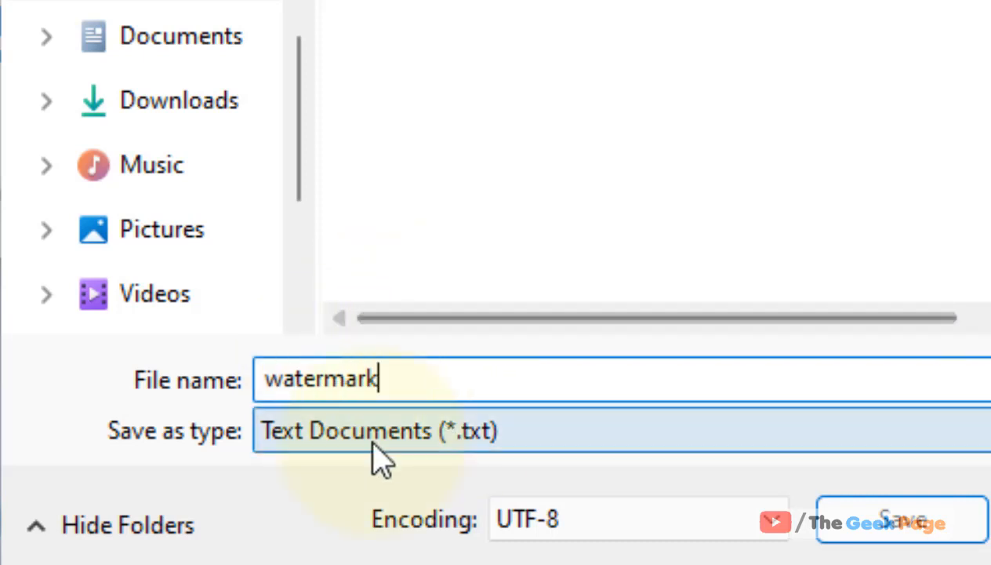
click(376, 430)
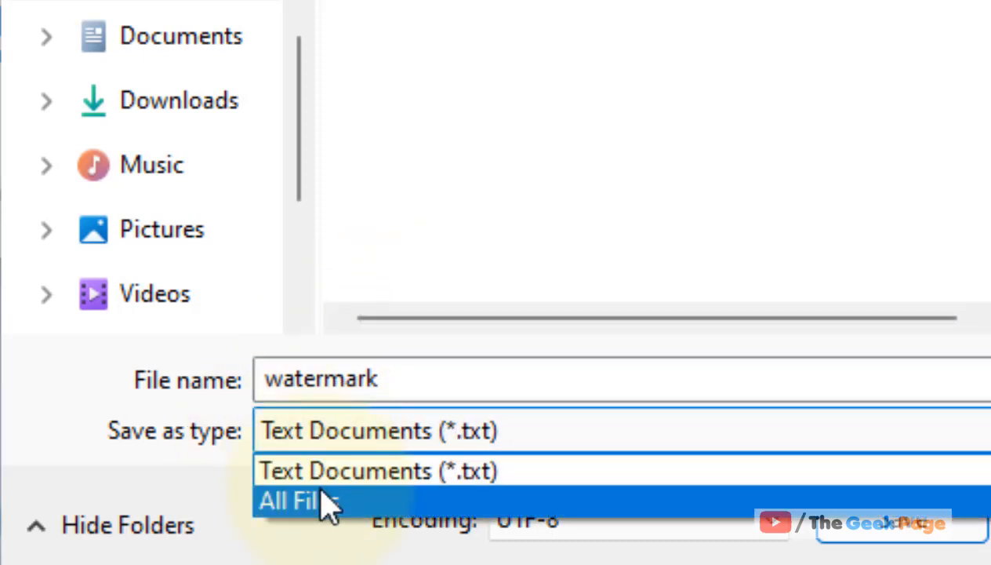
click(298, 501)
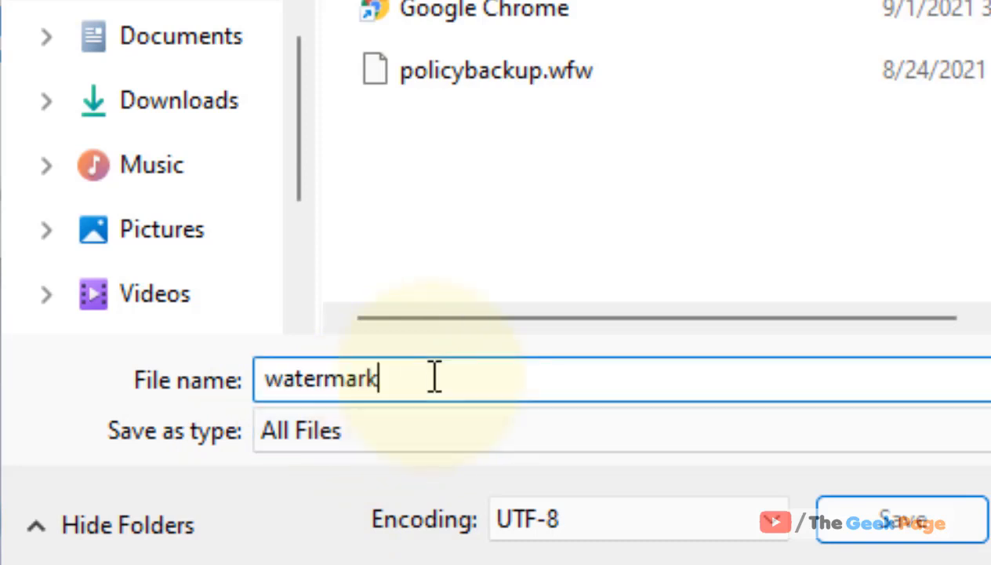
text(.ba)
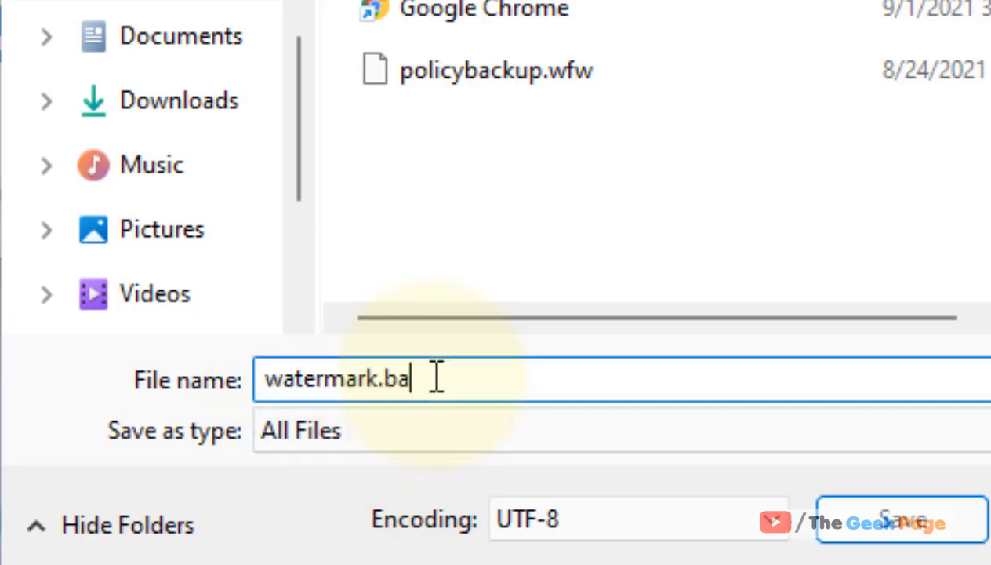
text(t)
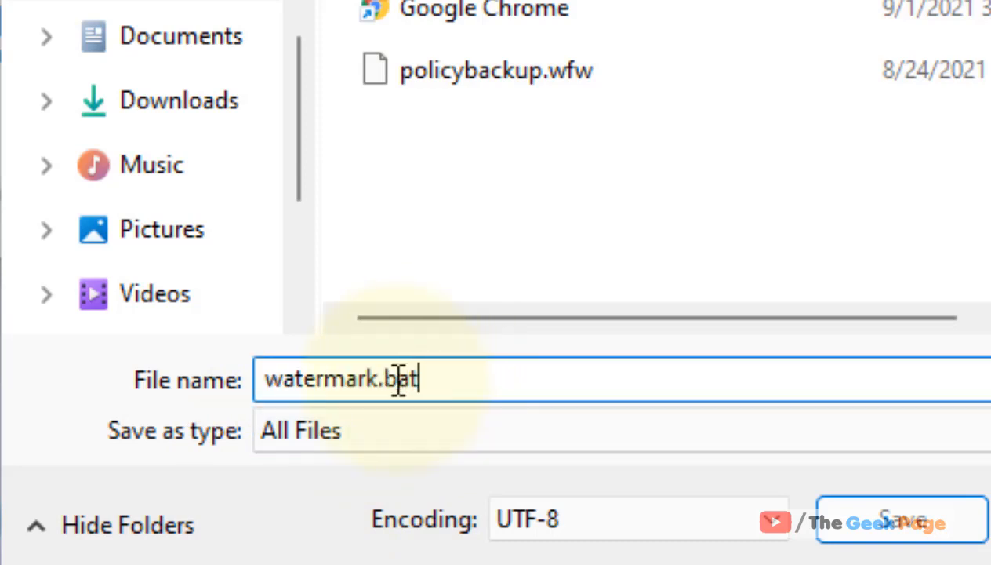
double_click(400, 379)
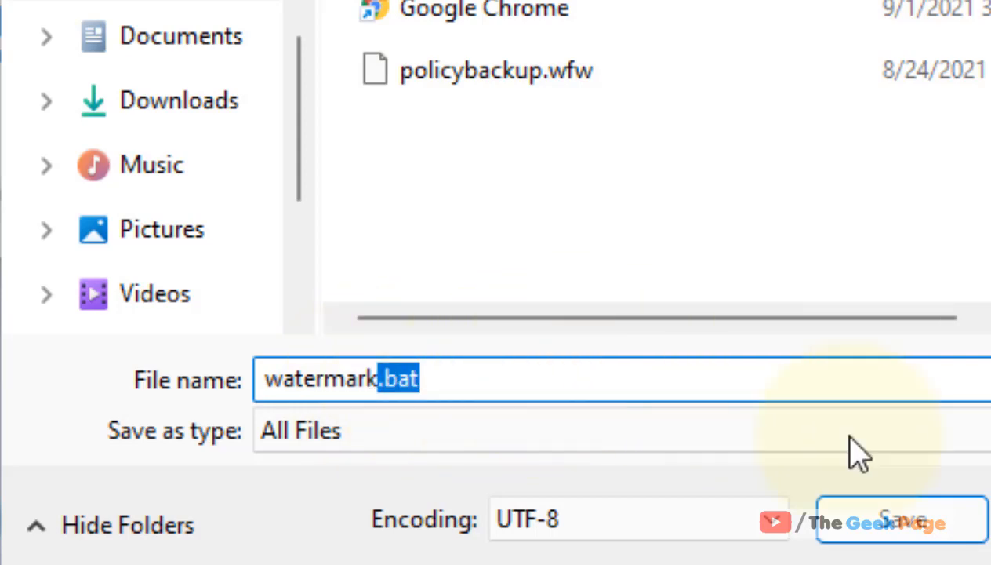
click(902, 519)
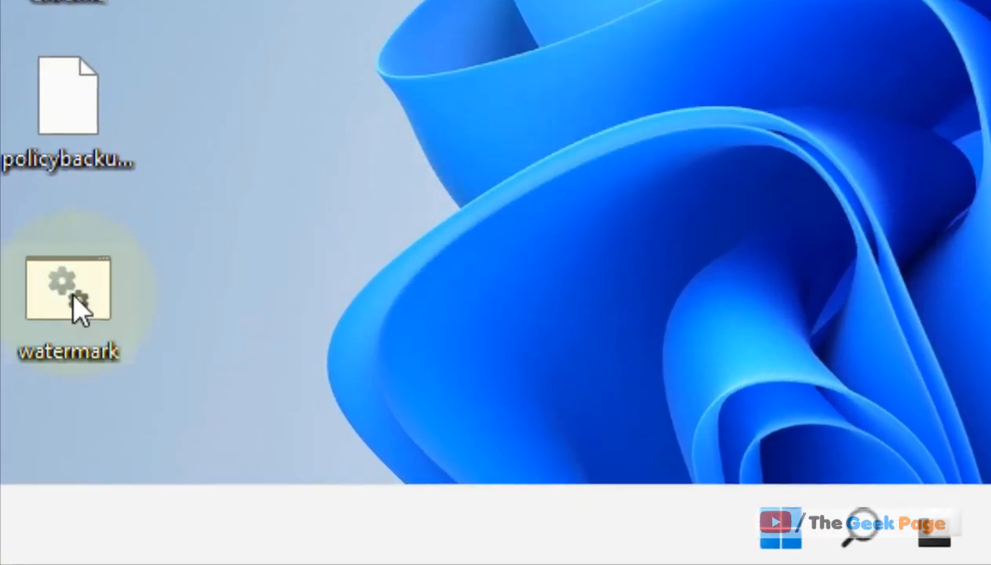
Run watermark.bat from the desktop with Run as administrator
right_click(68, 289)
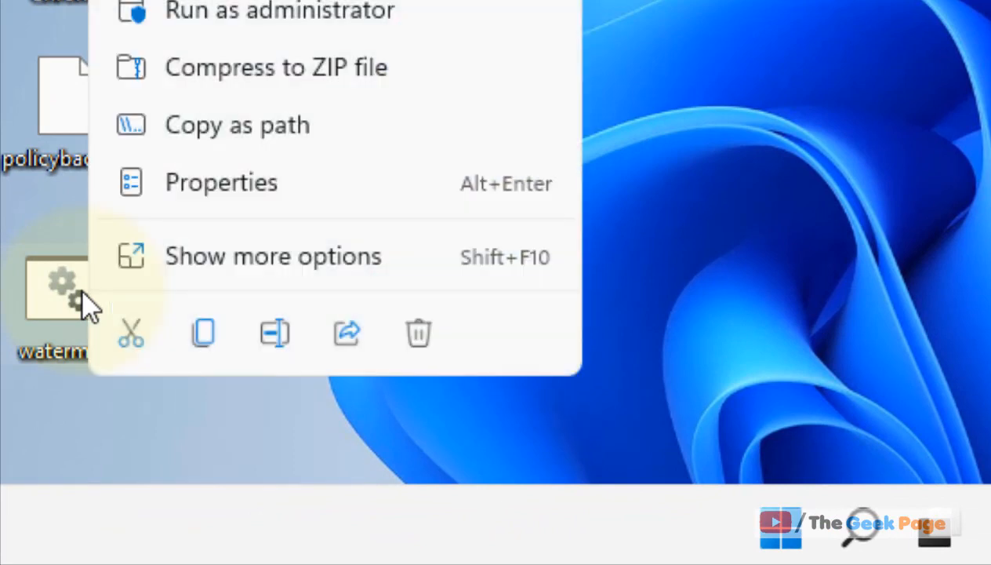
click(196, 322)
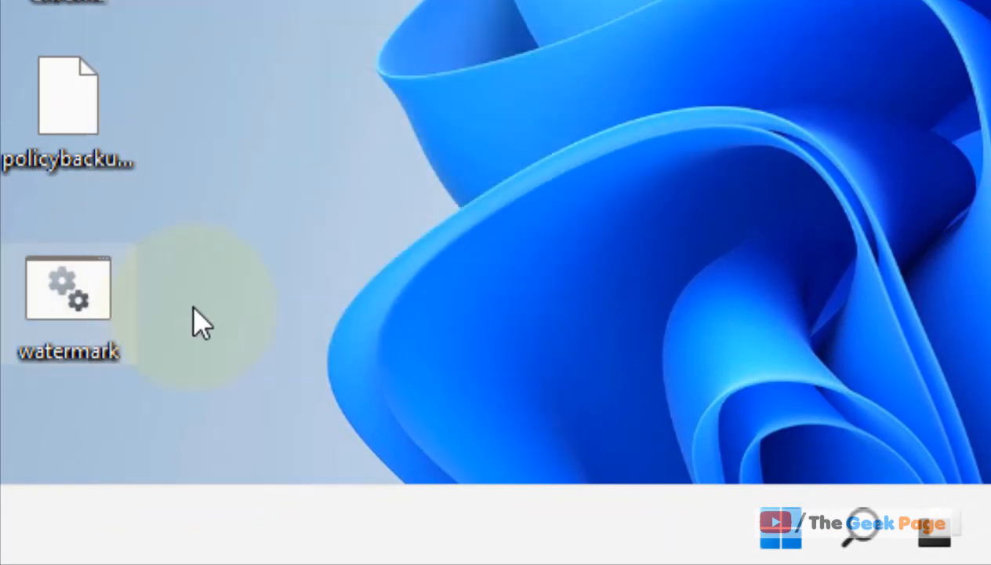
right_click(68, 290)
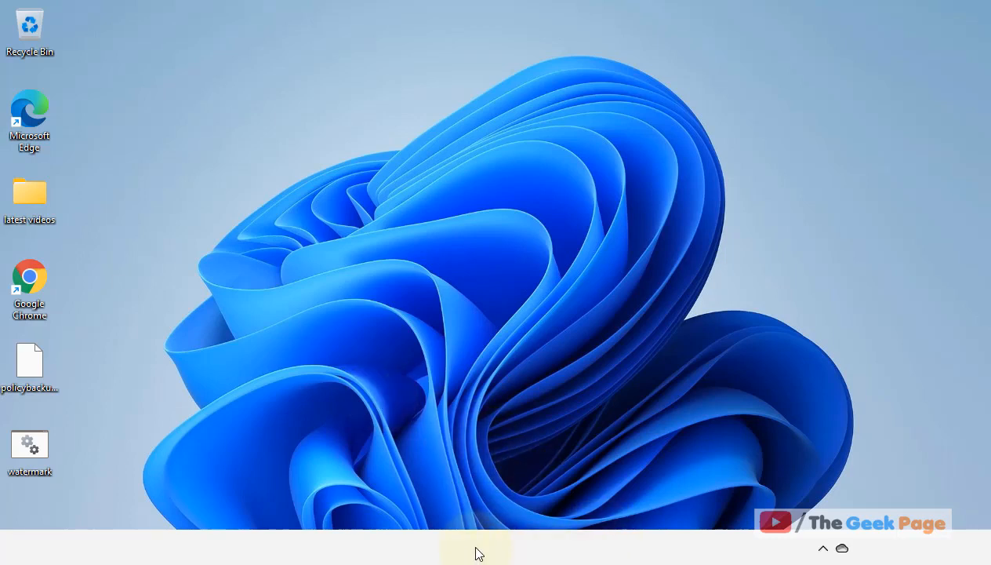
Search the Start menu for regedit to launch Registry Editor
click(341, 548)
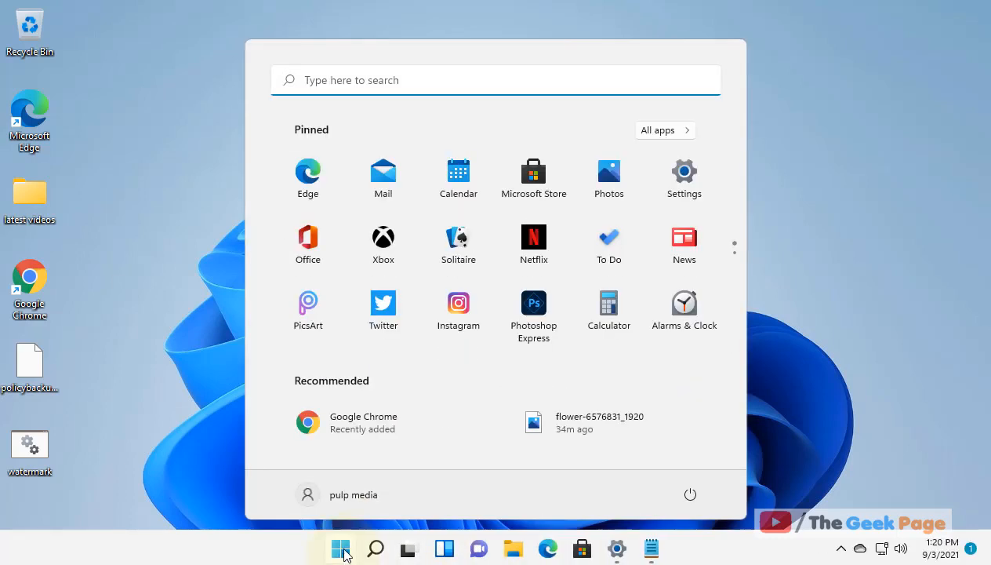
click(690, 494)
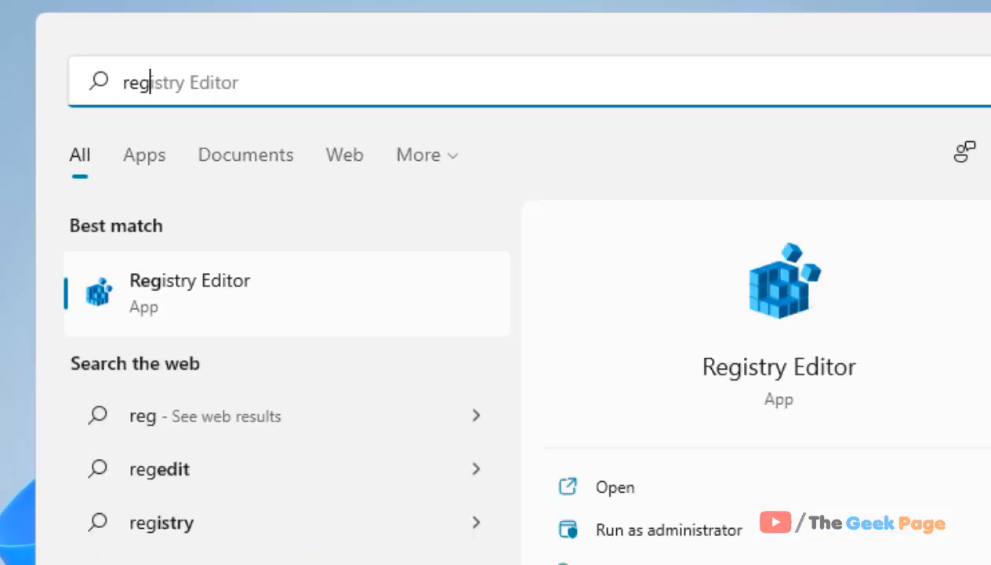
text(regedit)
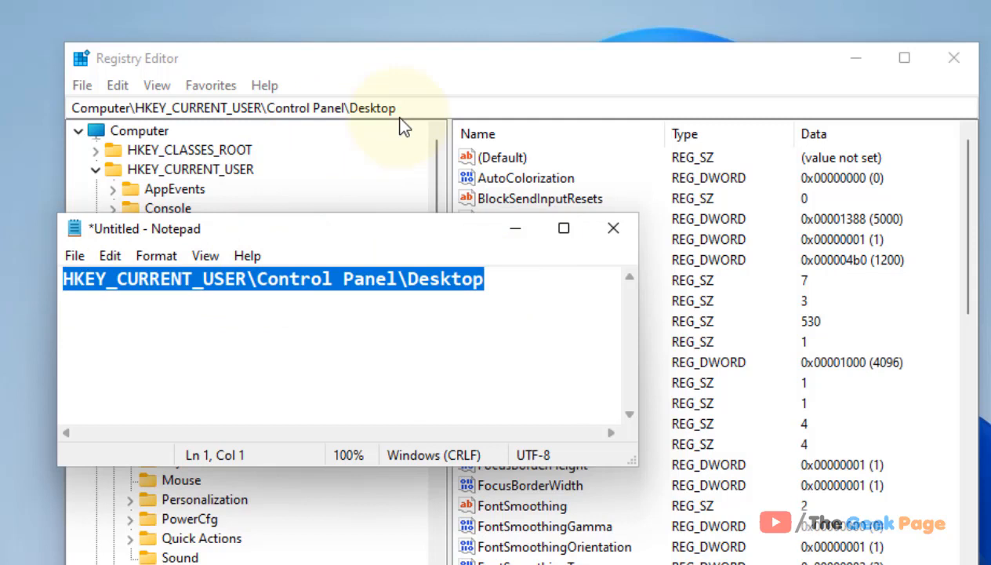
Select PaintDesktopVersion in the Desktop key and open Modify to confirm its data is 0
click(613, 228)
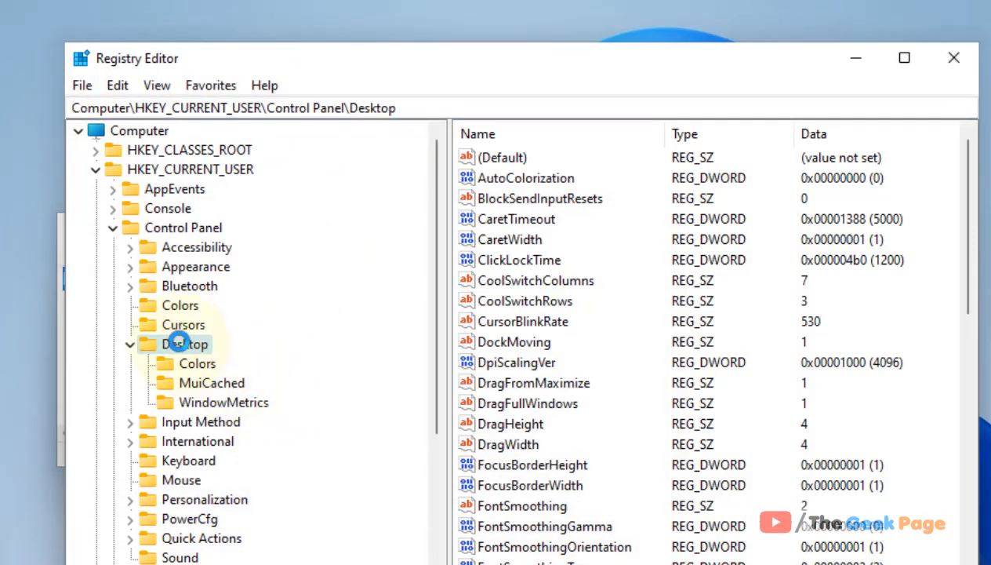
click(536, 280)
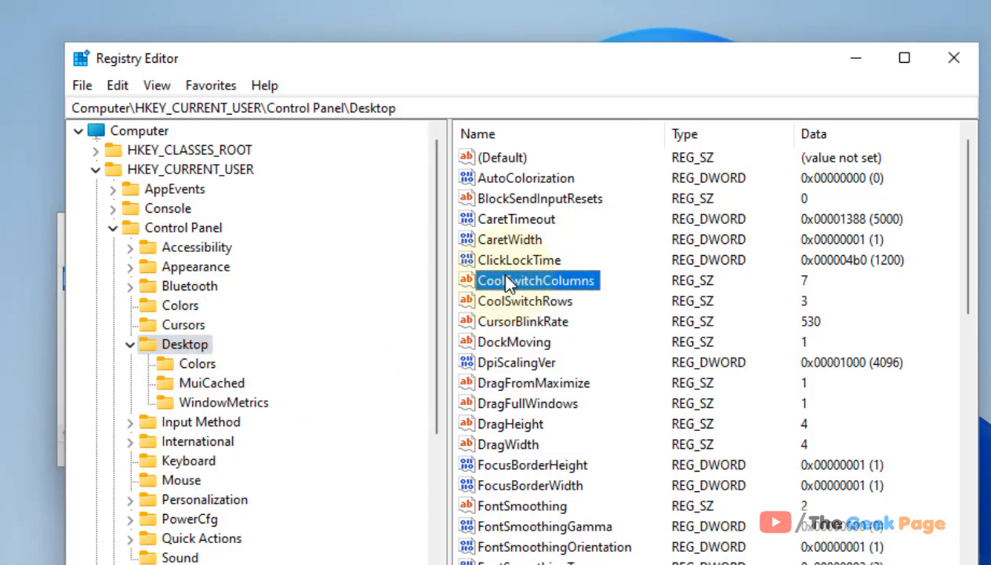
scroll(down, 3)
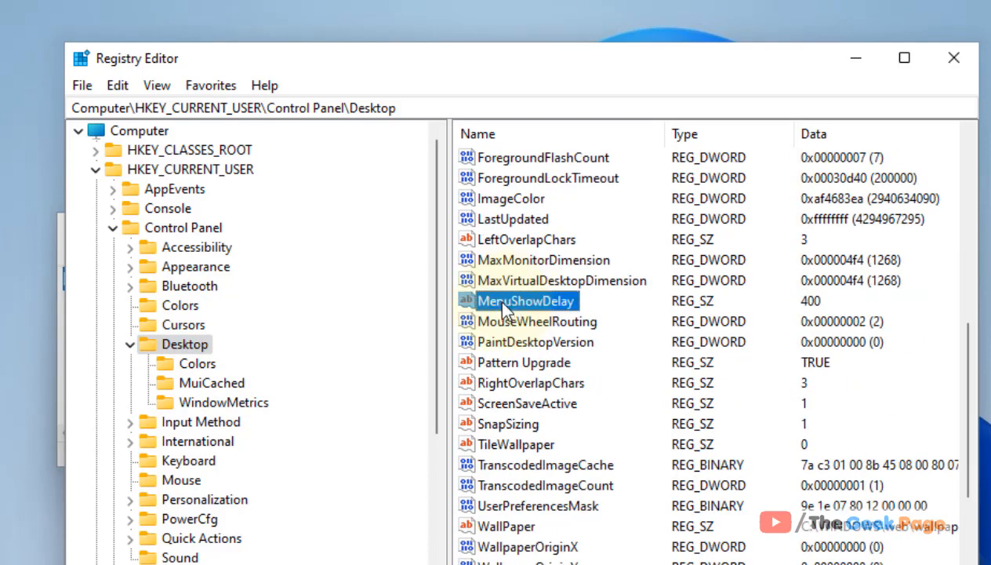
click(535, 341)
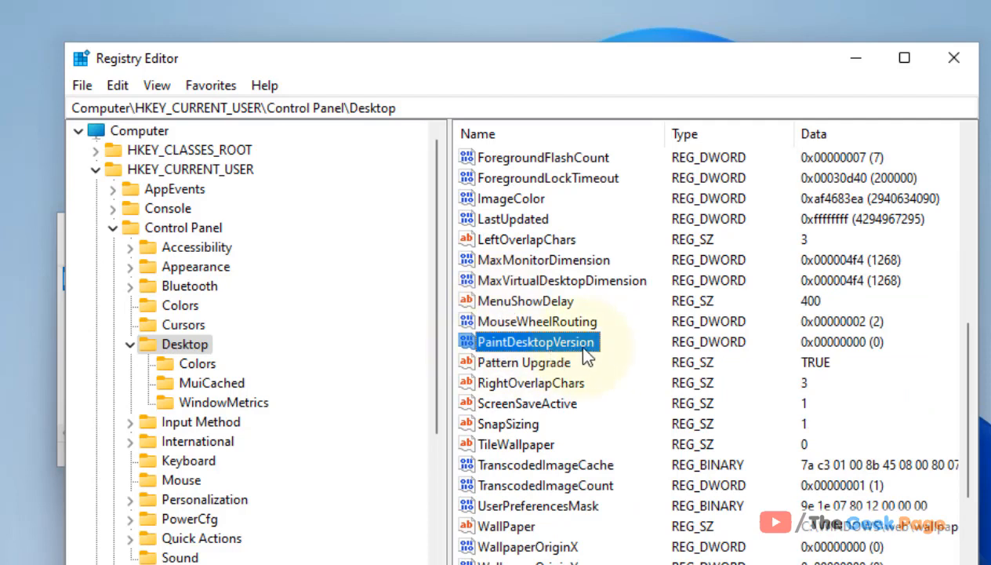
right_click(536, 342)
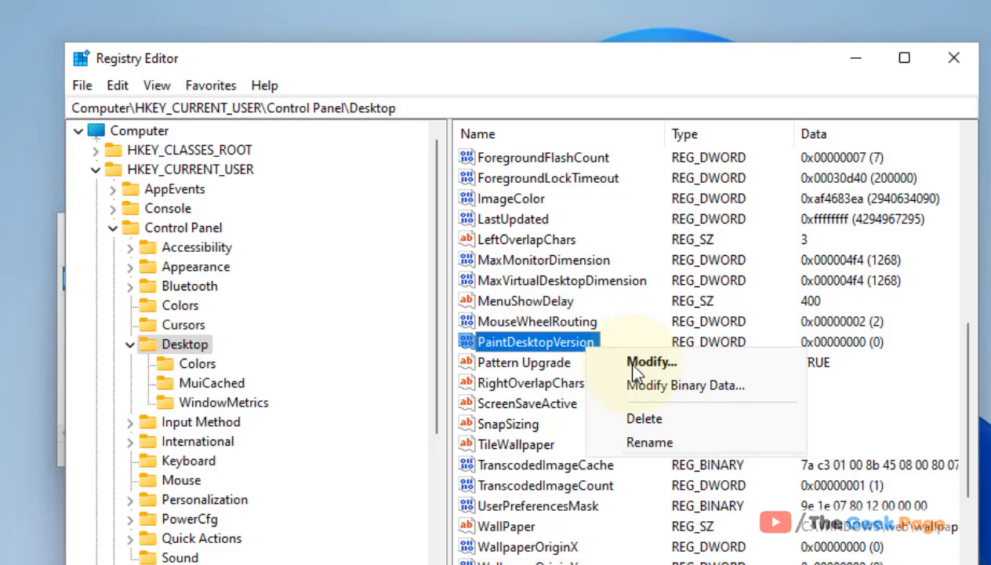
click(652, 362)
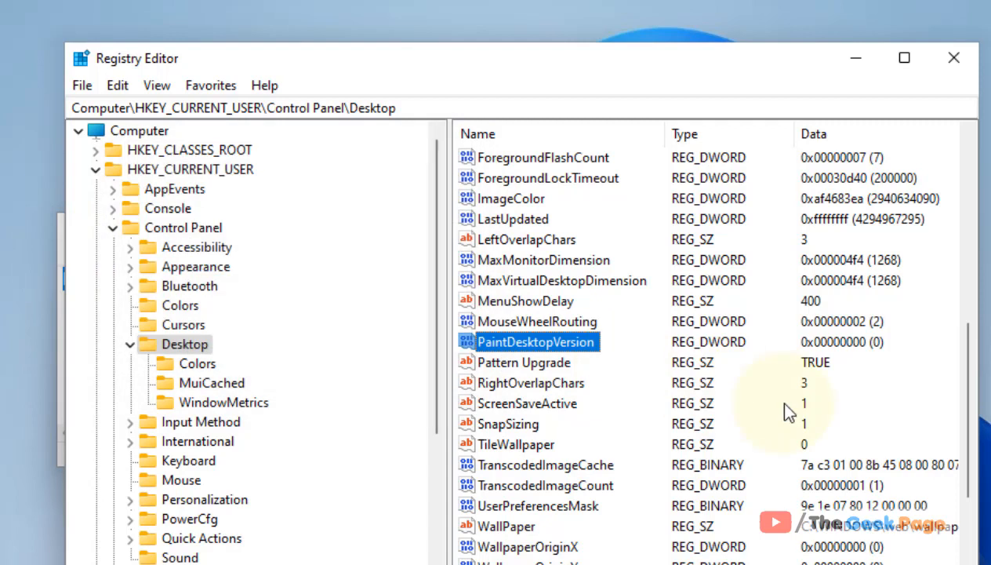
mouse_move(821, 394)
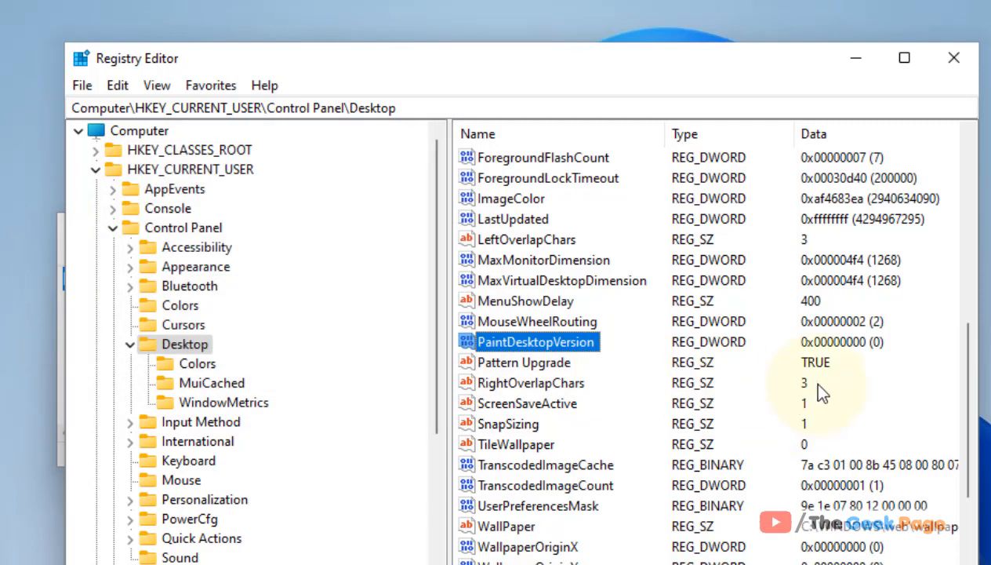